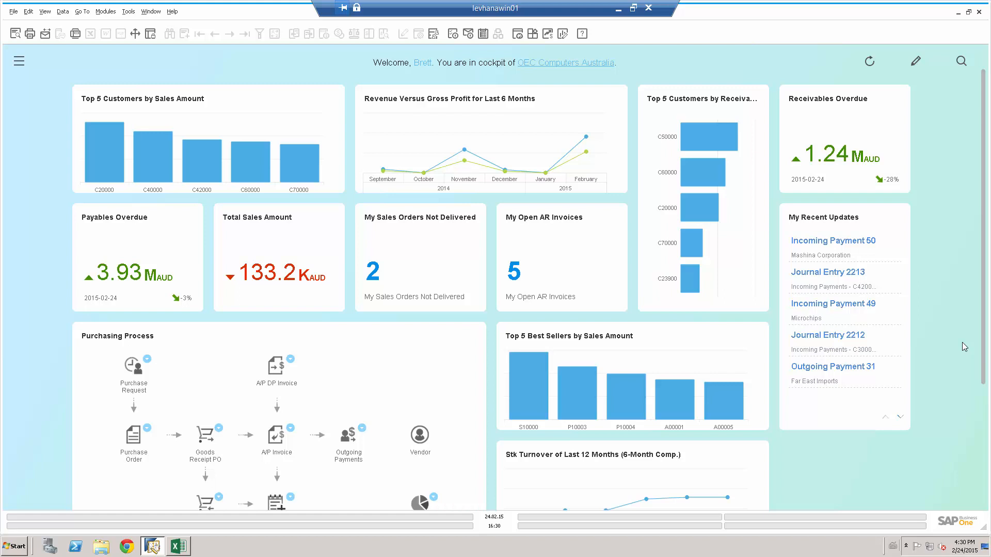
mouse_move(245, 220)
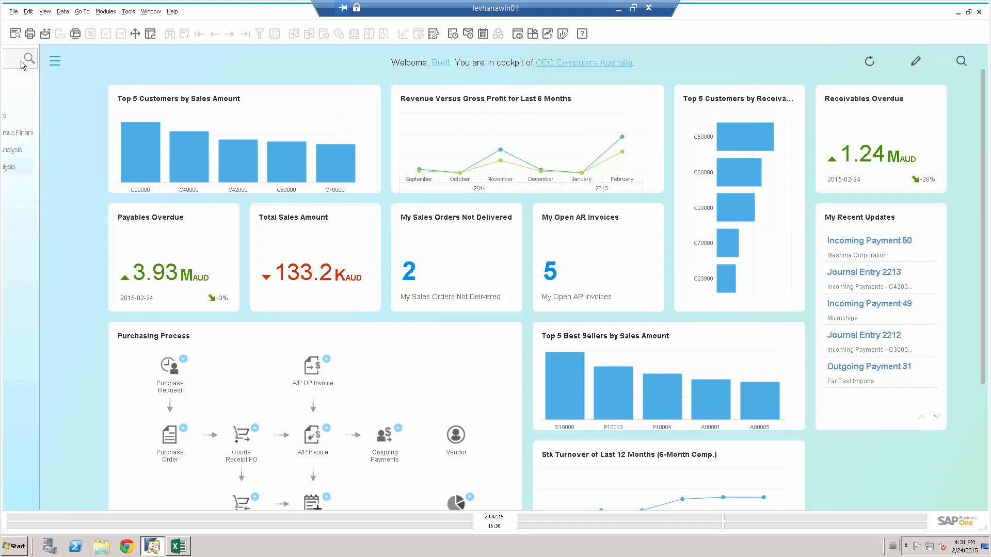
Step: Launch Sales Revenue Analysis from the Interactive Analysis menu in SAP Business One
click(28, 58)
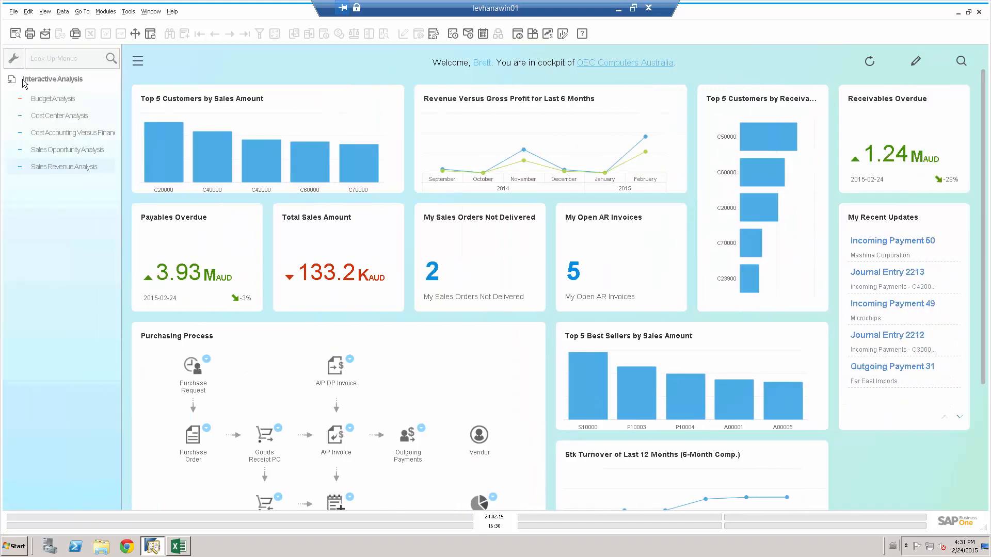
click(56, 78)
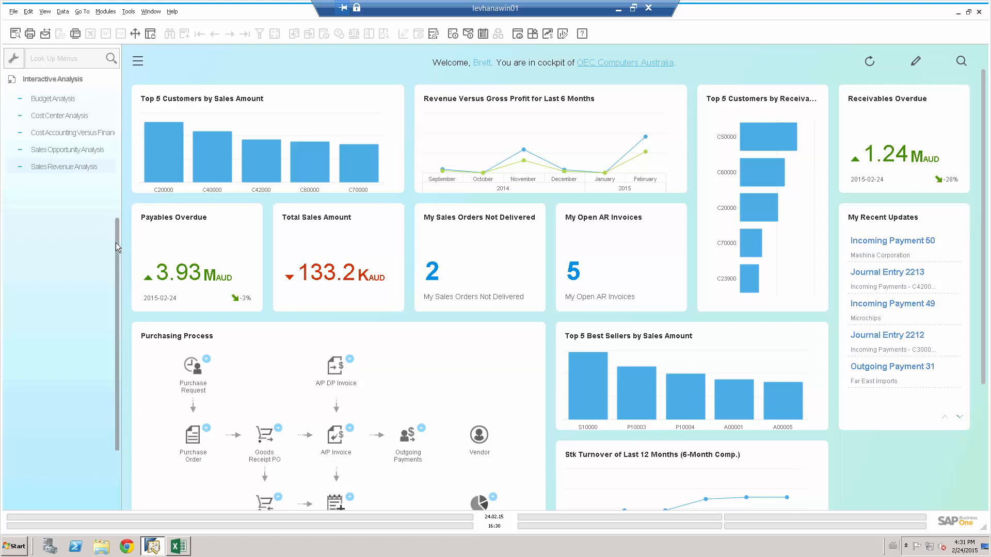
scroll(up, 3)
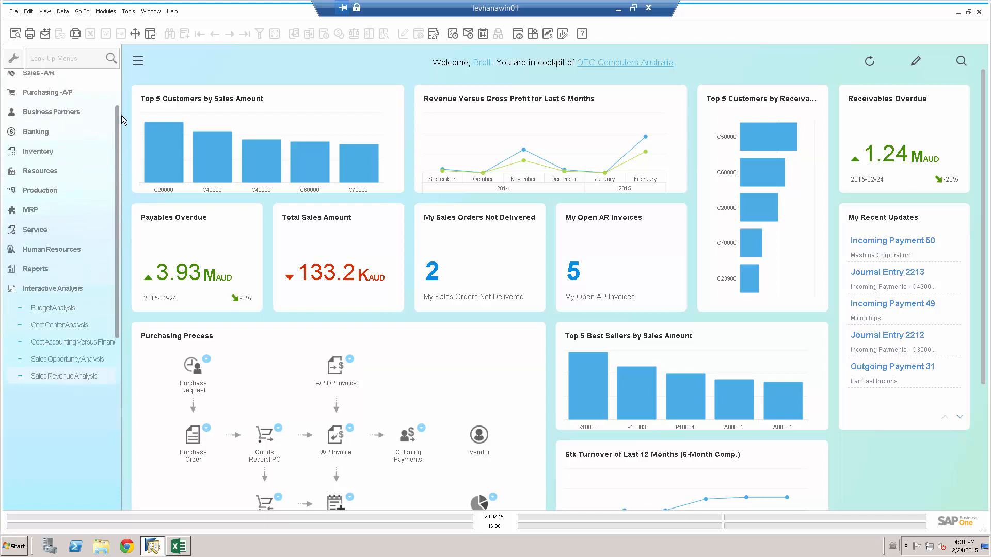
scroll(up, 3)
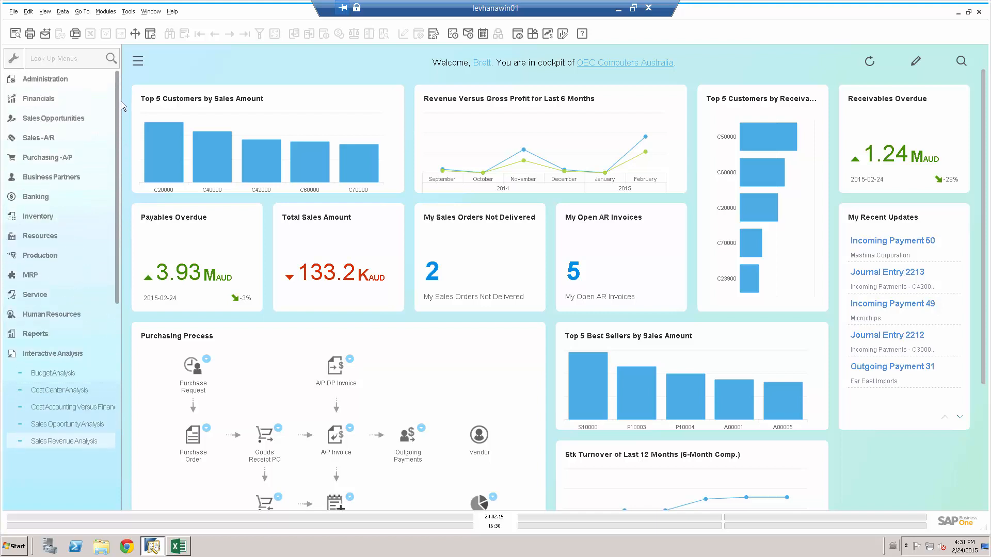
scroll(down, 3)
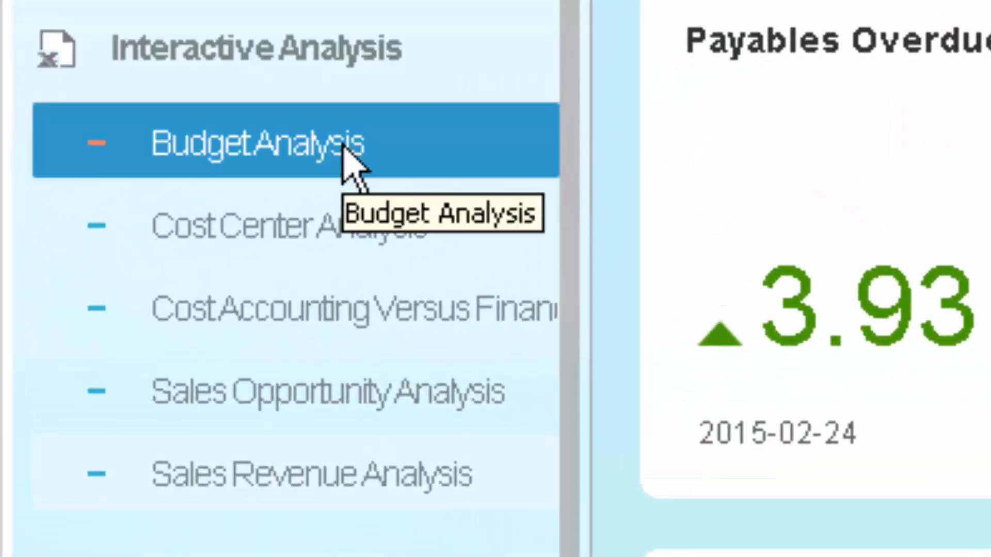
click(285, 226)
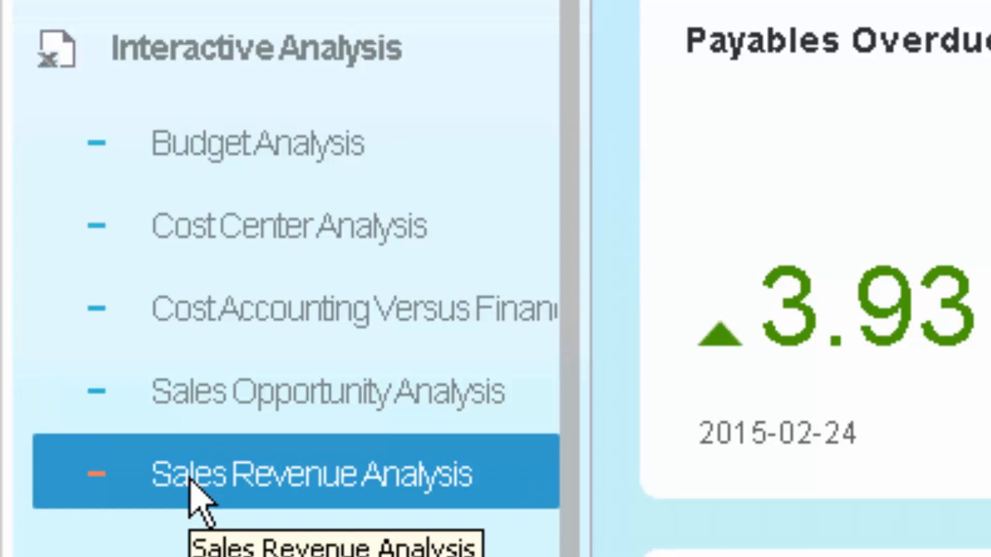
scroll(down, 3)
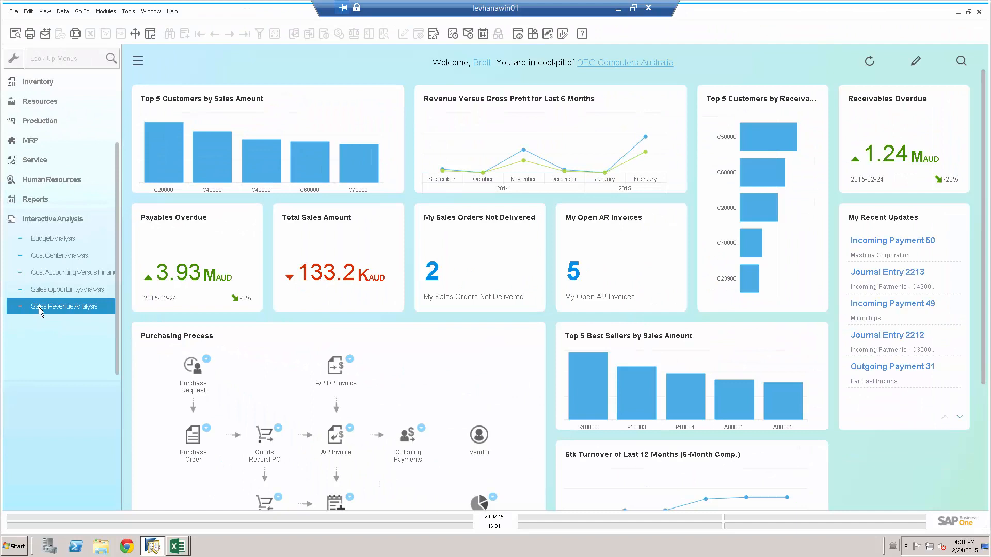
mouse_move(71, 377)
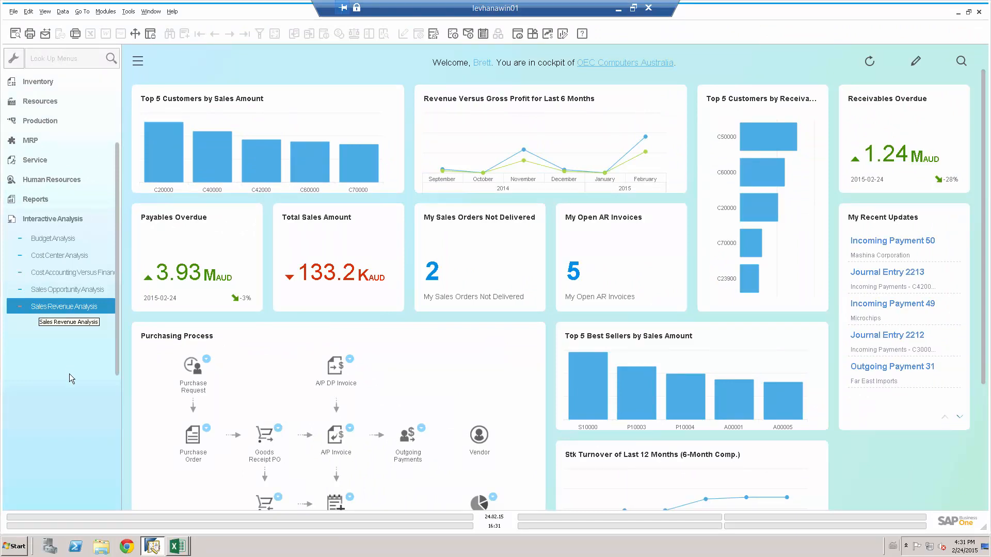
mouse_move(179, 545)
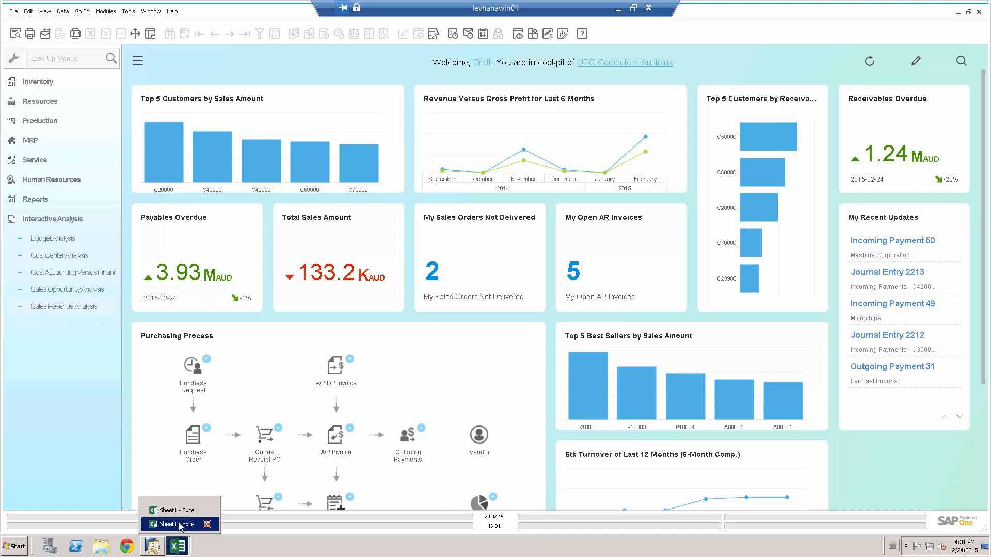
Step: Bring the Sheet1 Excel workbook forward and browse the PivotChart Fields list
click(174, 523)
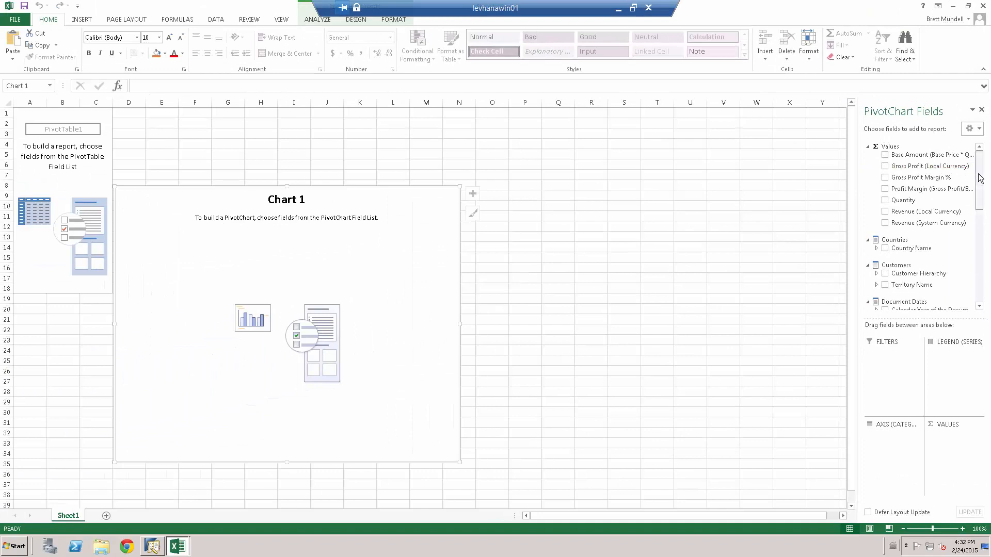
scroll(down, 3)
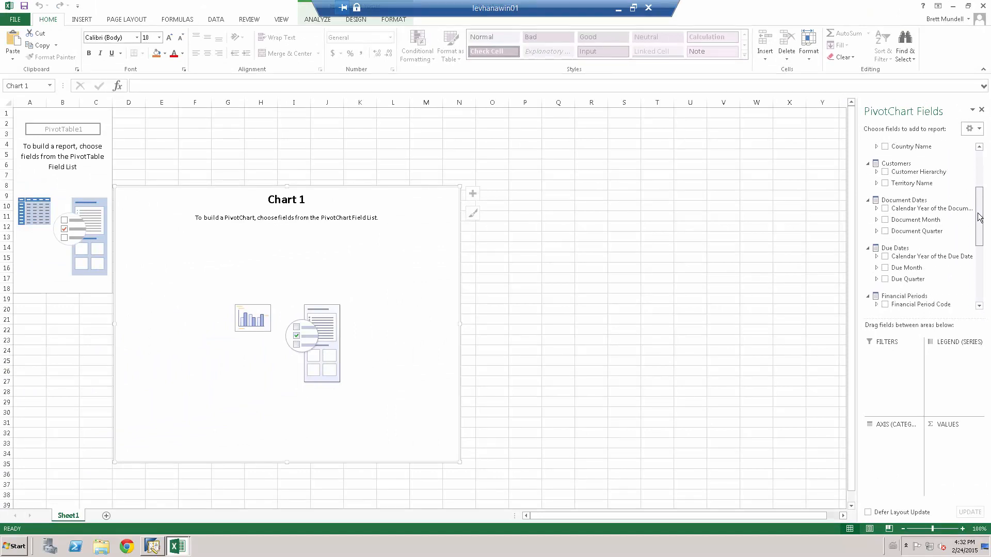
scroll(down, 3)
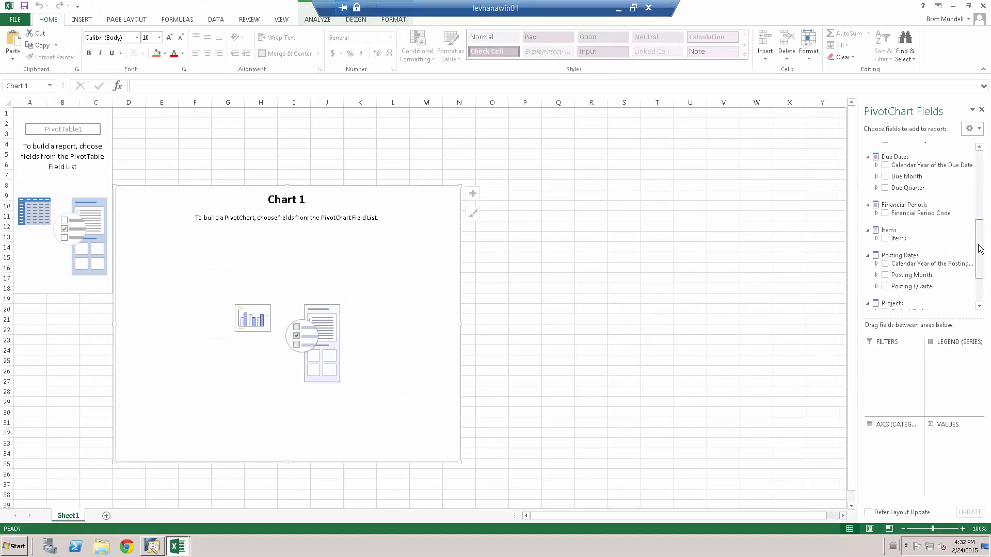
scroll(down, 3)
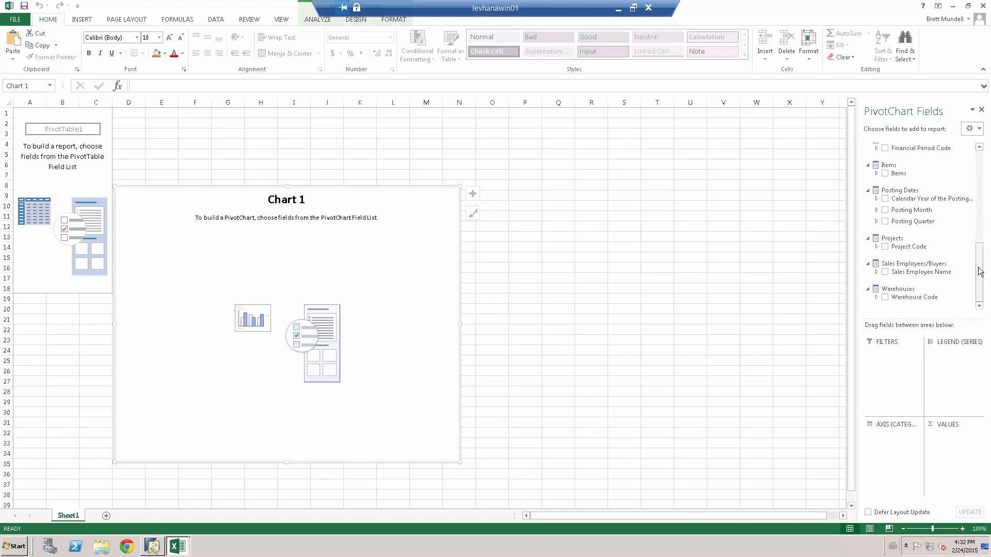
Step: Chart Revenue (Local Currency) by Sales Employee Name for all five employees
click(884, 272)
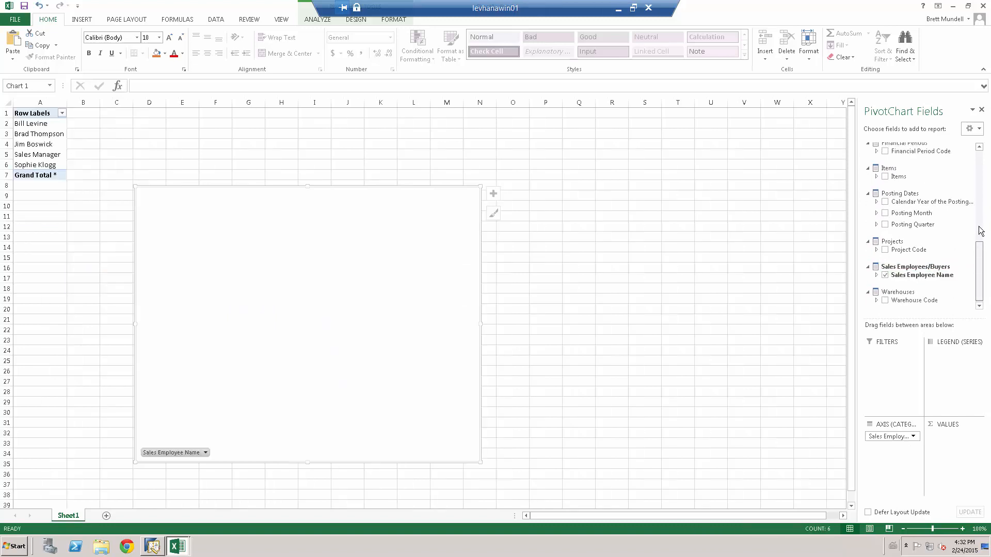
scroll(up, 3)
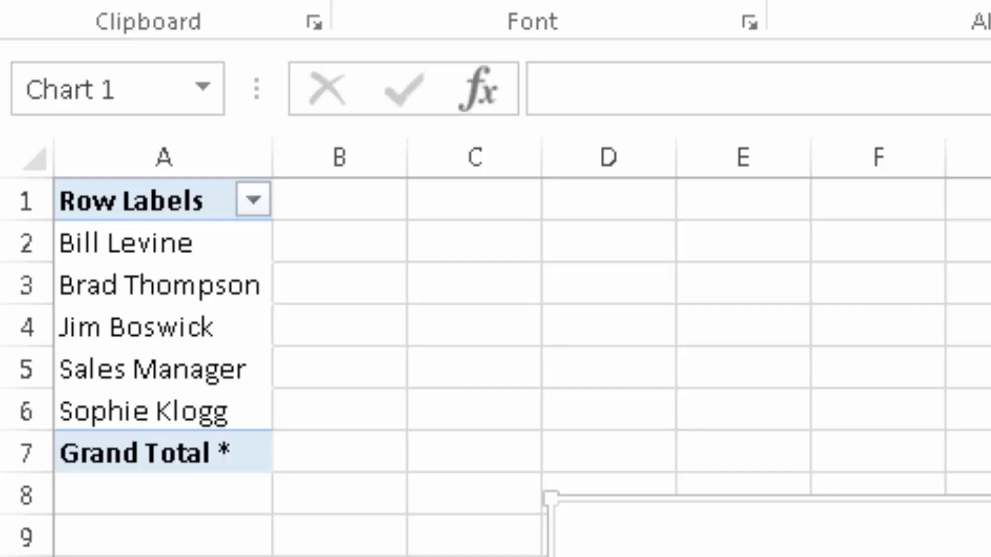
scroll(down, 3)
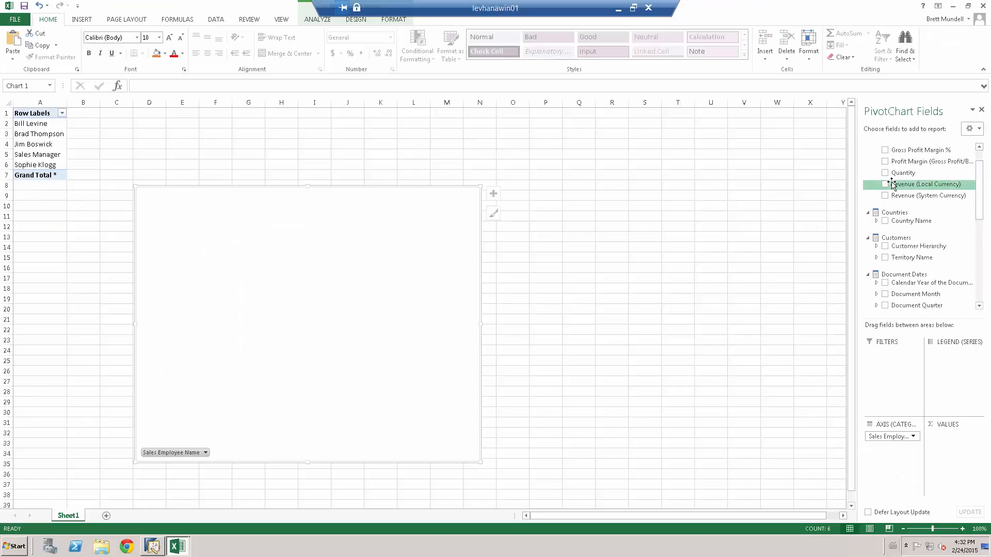
click(884, 184)
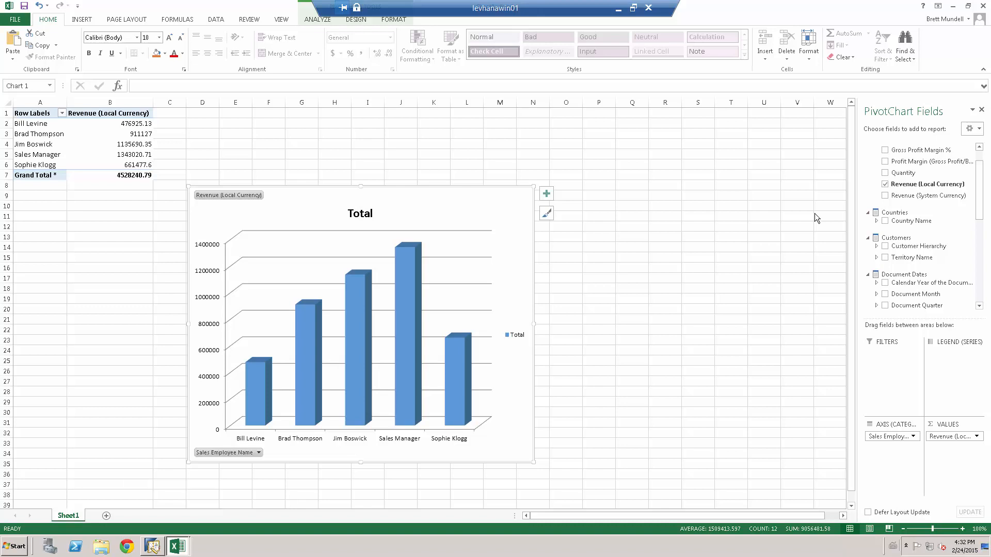
mouse_move(621, 215)
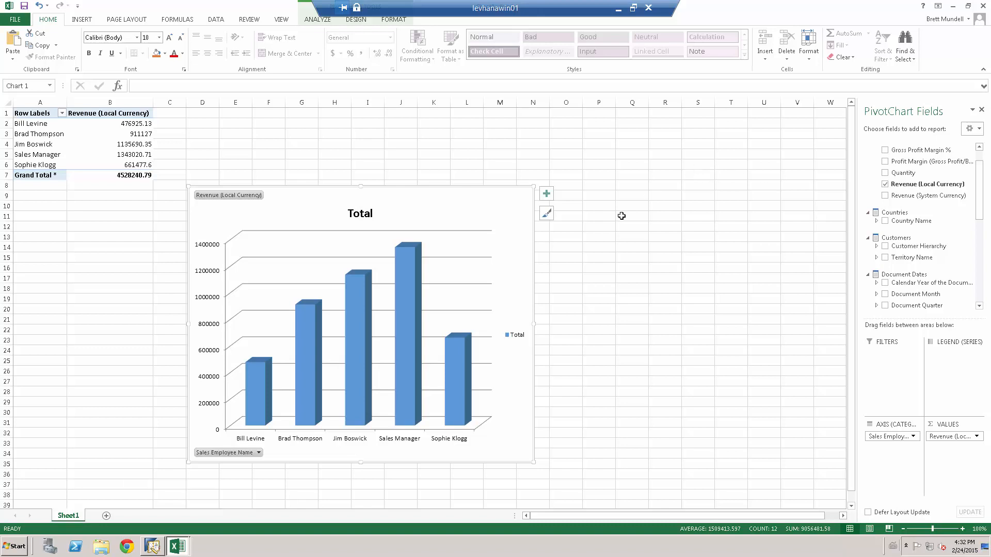
mouse_move(403, 286)
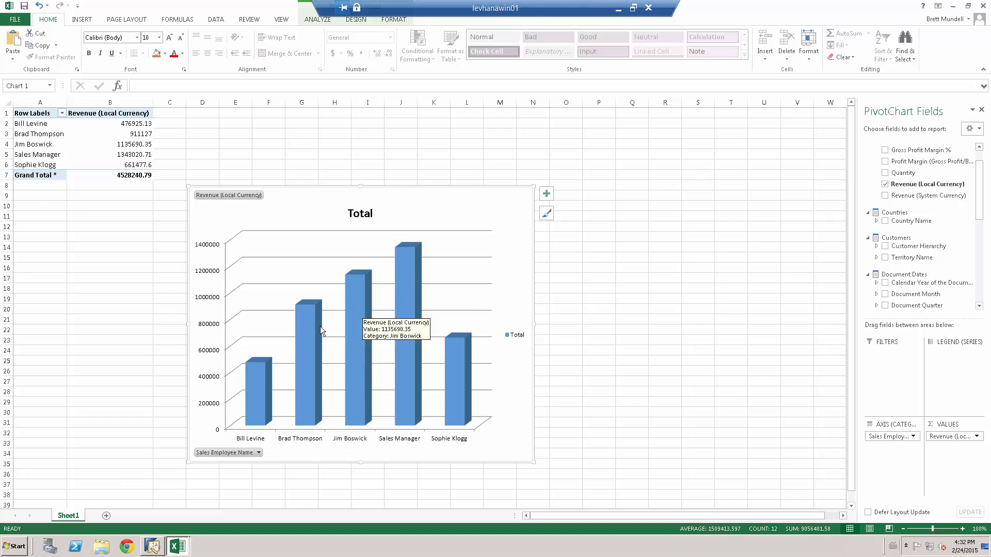
mouse_move(450, 399)
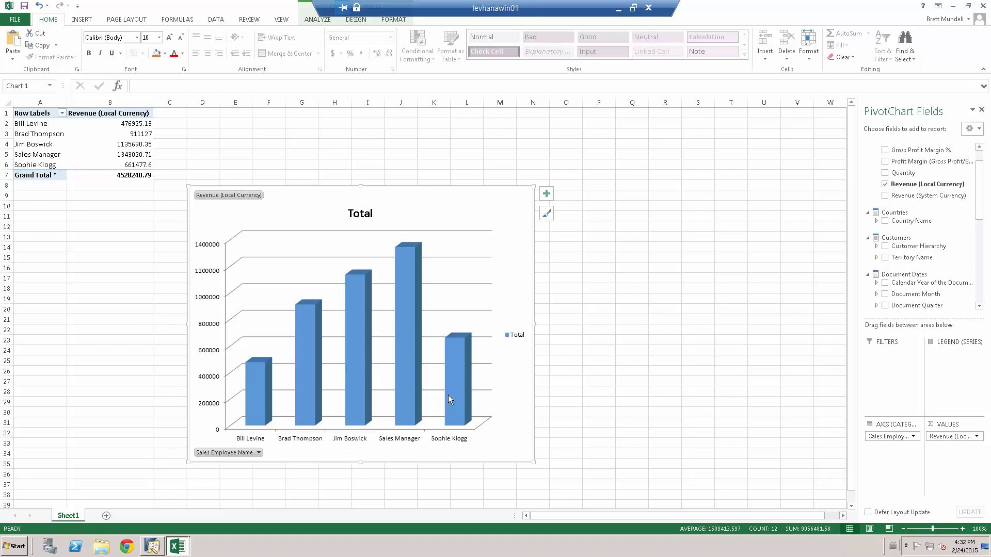
mouse_move(244, 379)
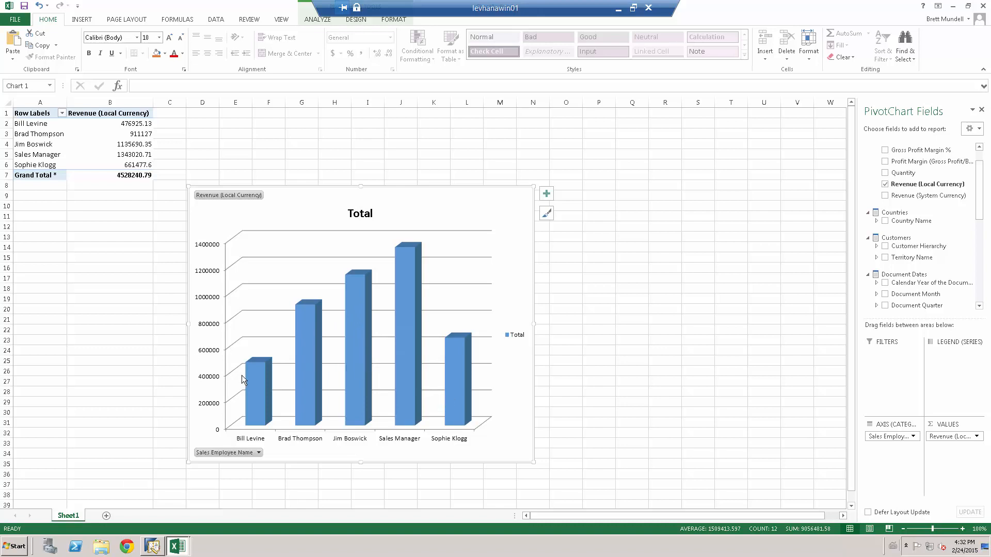
mouse_move(789, 252)
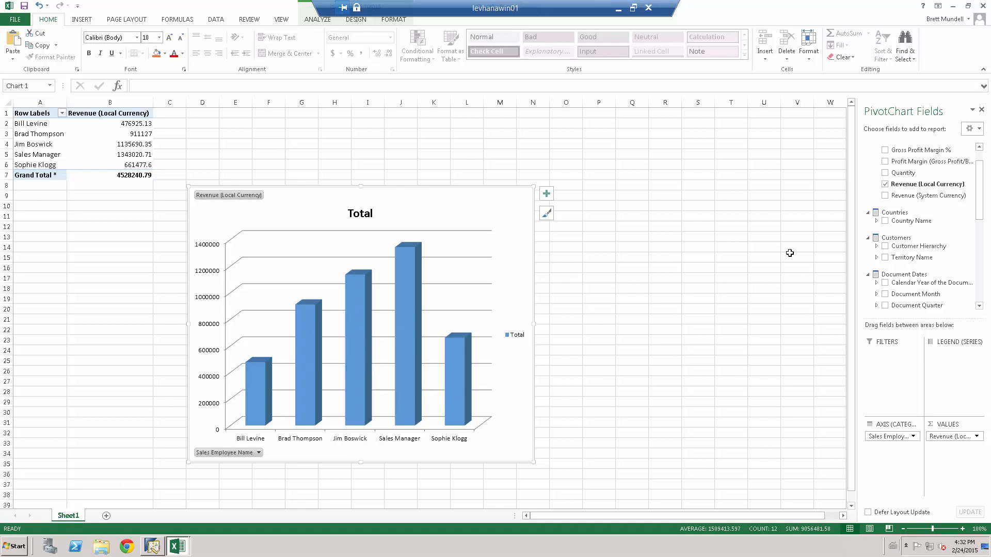
Step: Add Calendar Year of the Posting Date to the pivot as a report filter
scroll(up, 3)
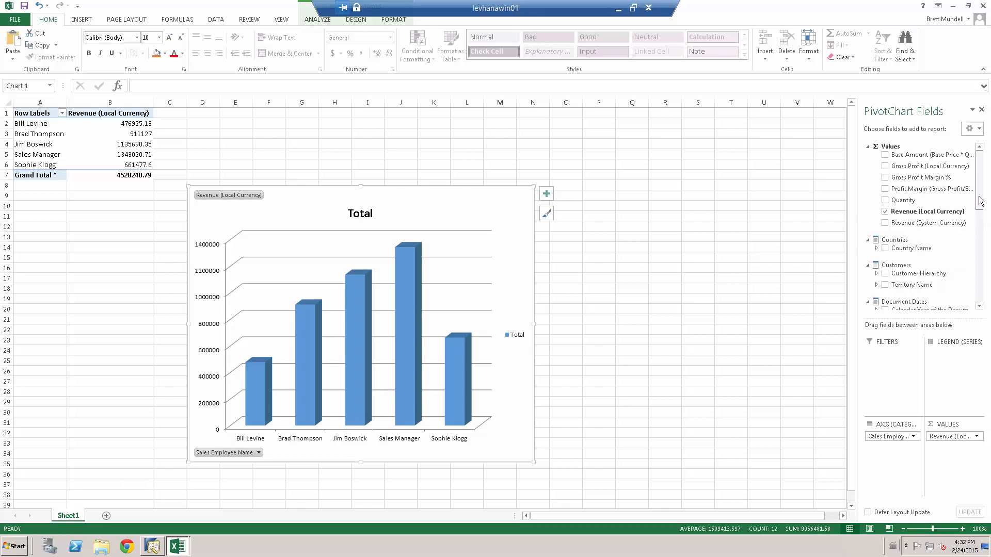
scroll(down, 3)
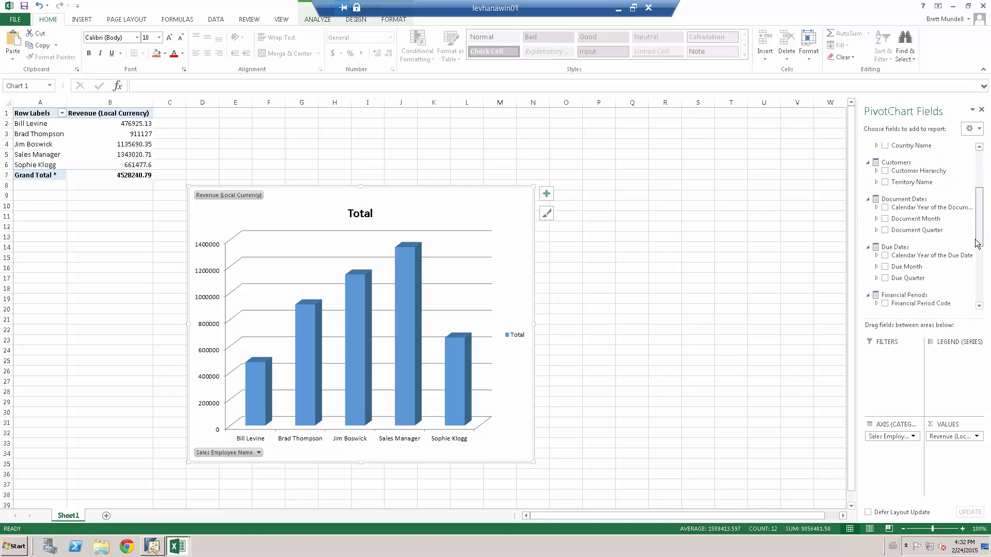
scroll(down, 3)
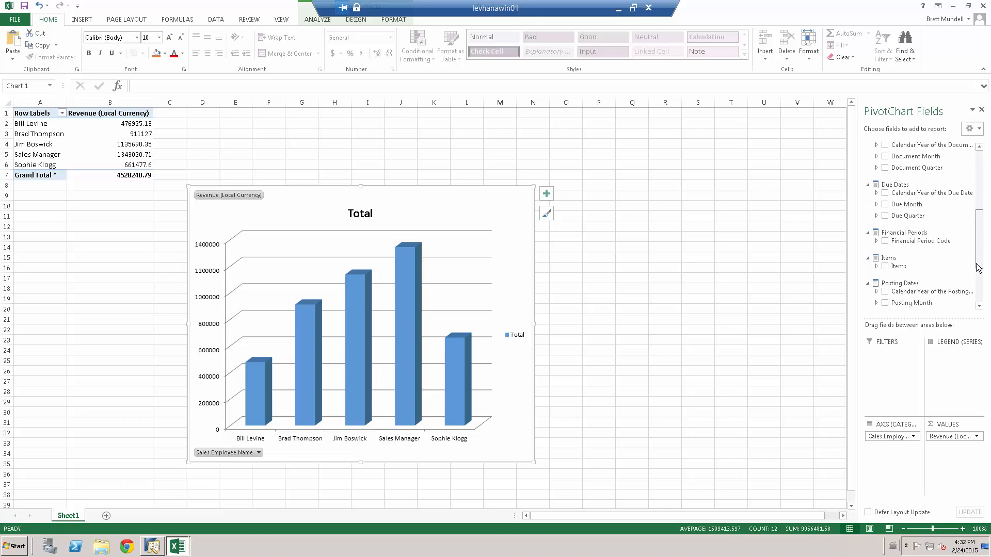
scroll(down, 3)
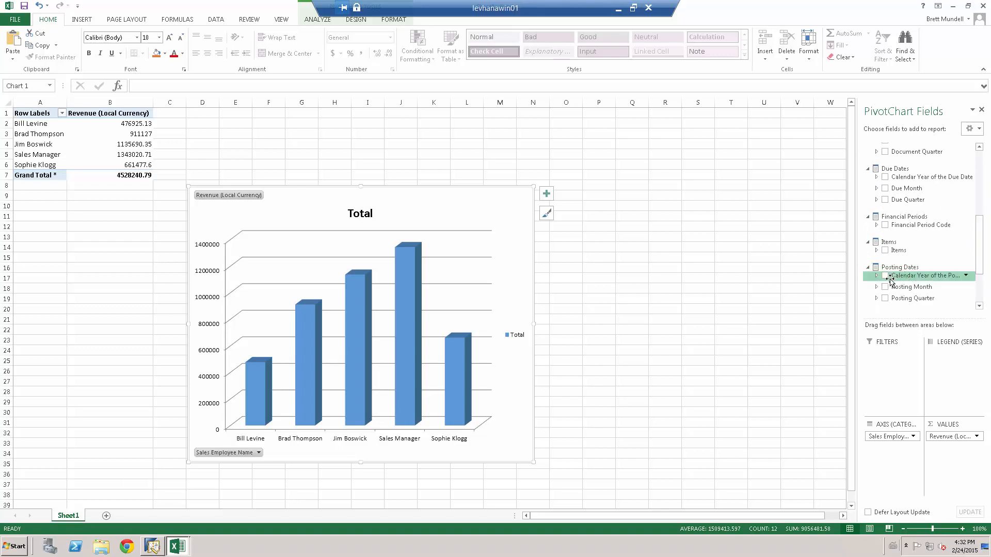
click(885, 275)
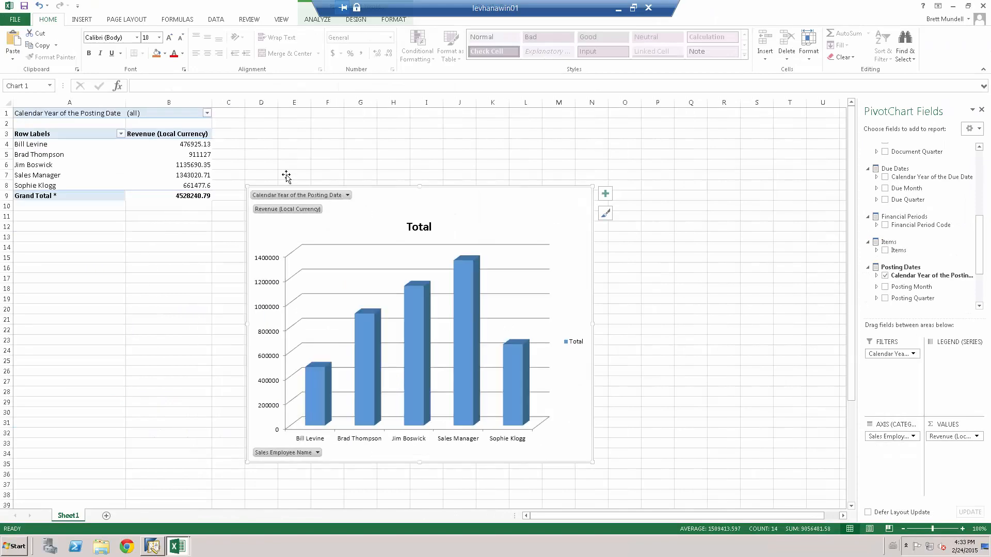
mouse_move(229, 124)
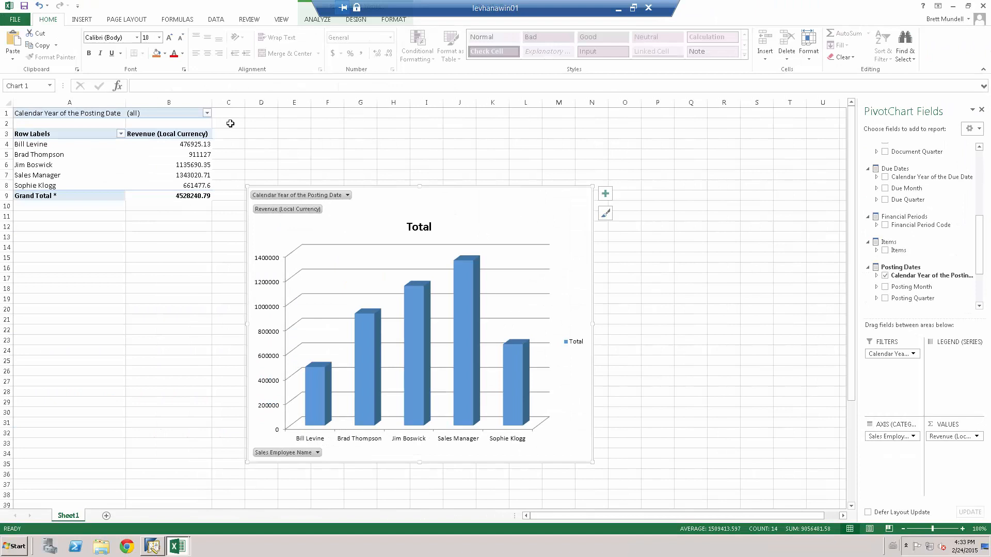
Step: Limit the posting-year filter to 2013, 2014 and 2015, giving a 234715.72 total
click(206, 113)
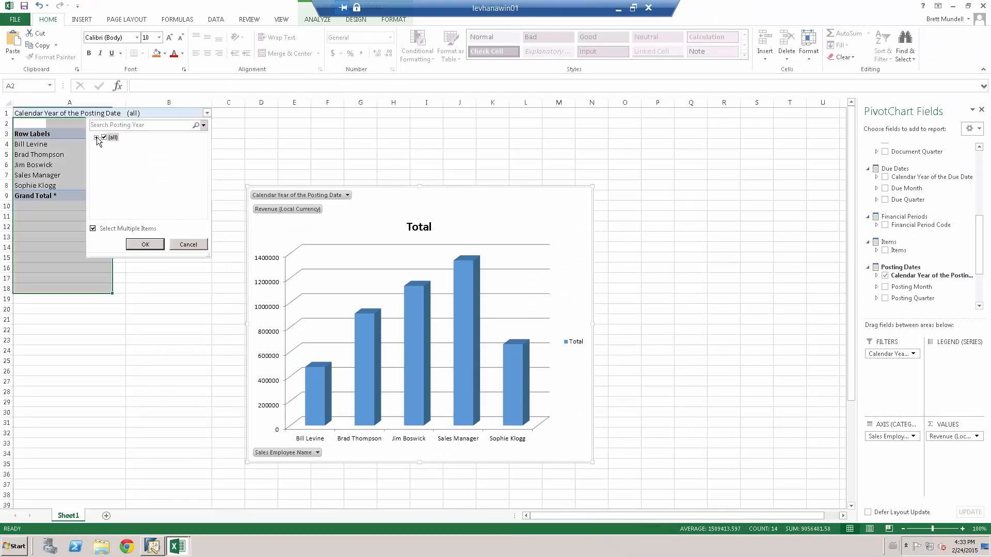
click(98, 137)
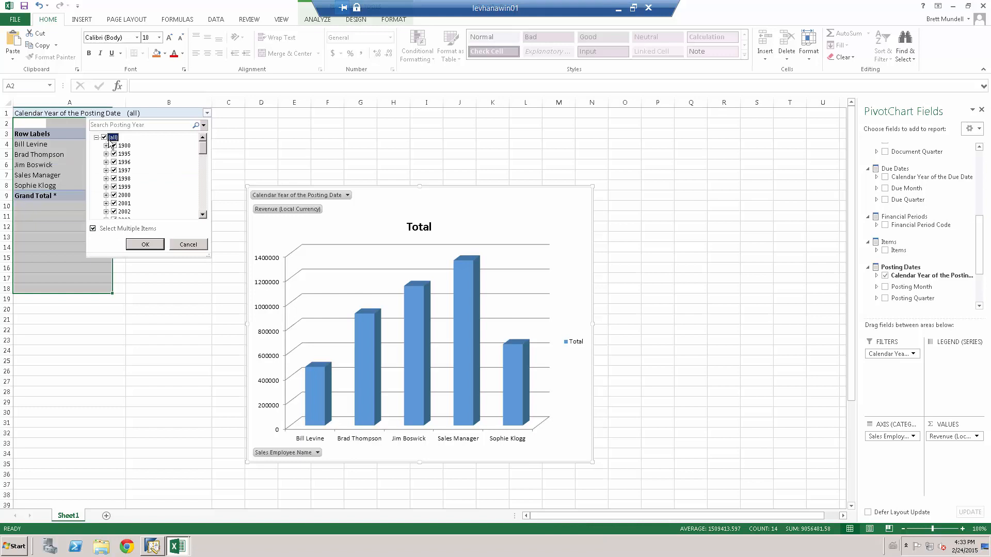
click(104, 137)
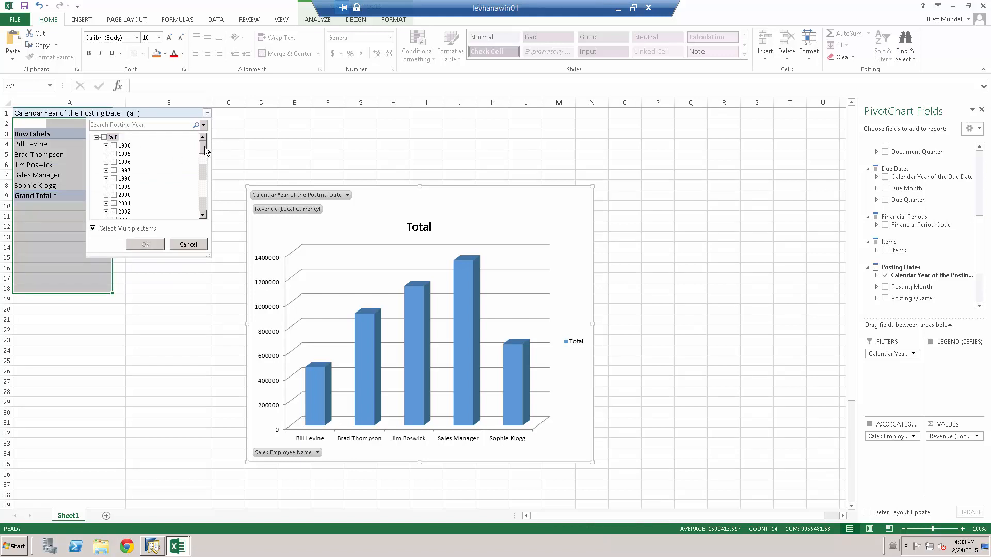
scroll(down, 3)
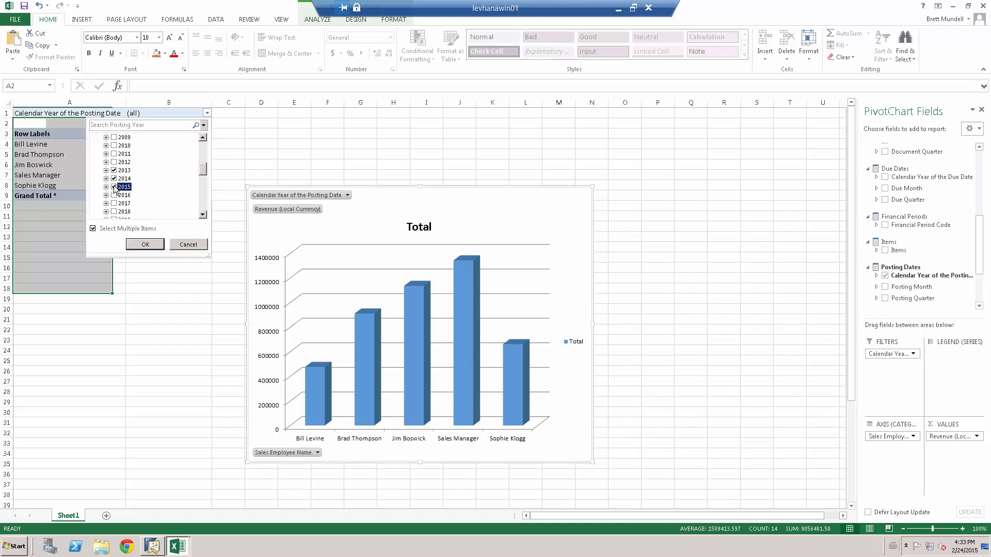
click(144, 245)
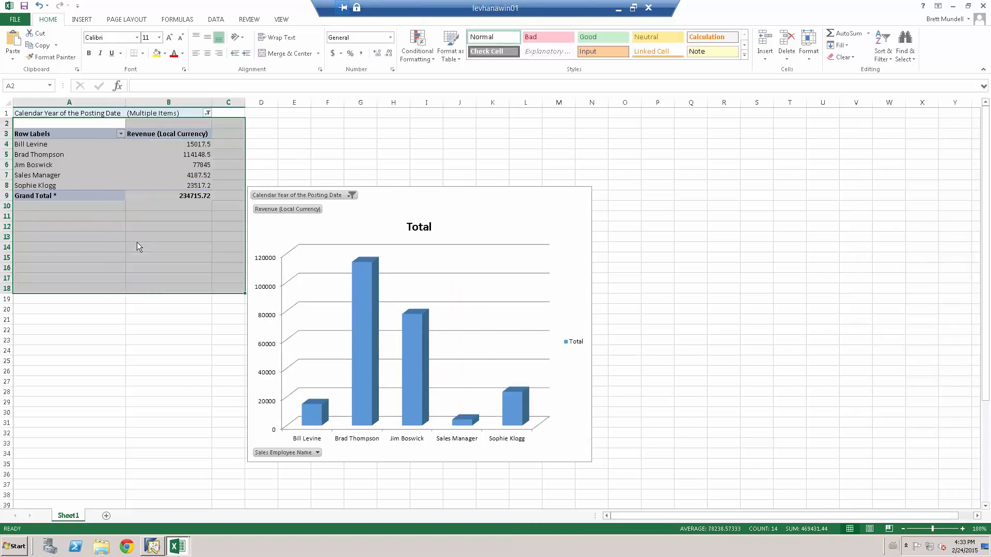
mouse_move(81, 275)
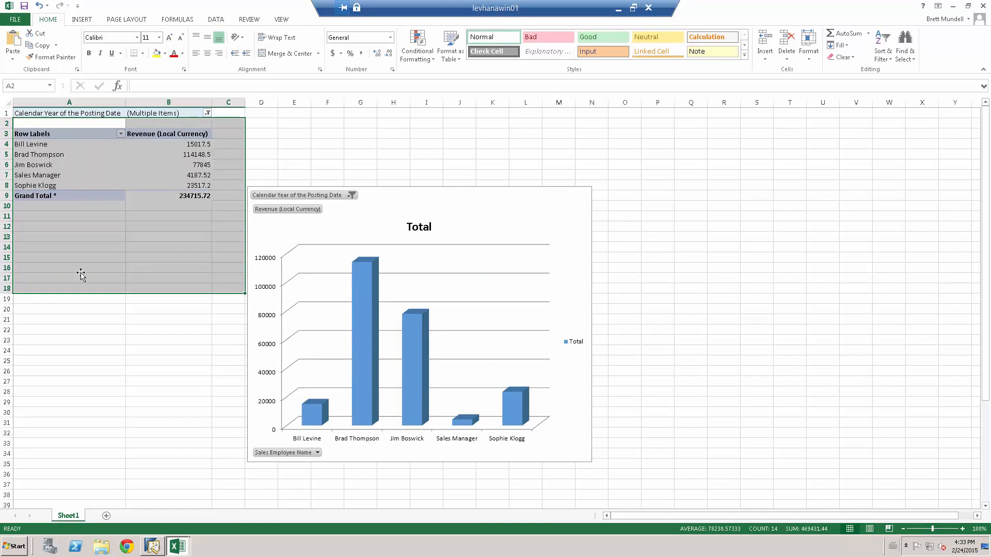
click(69, 268)
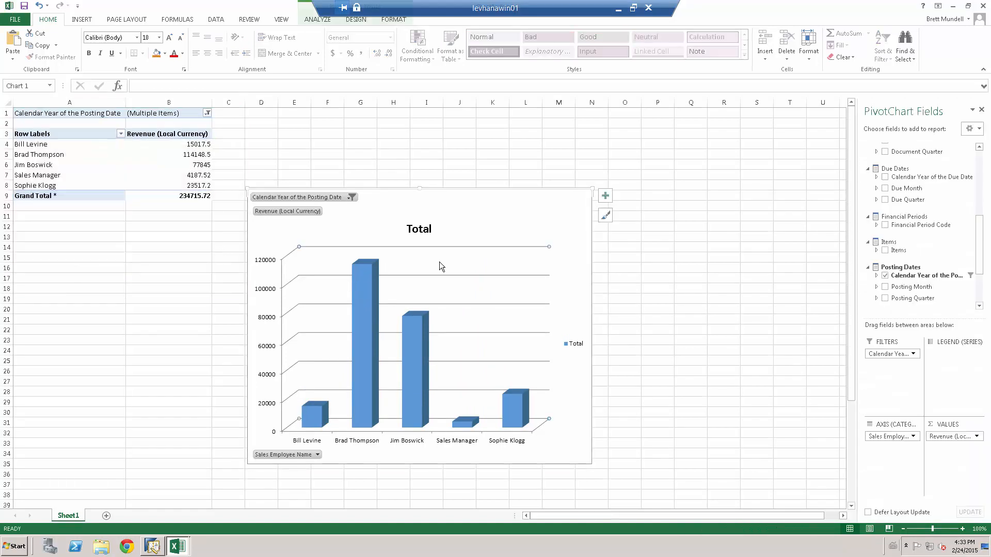
Step: Add Items as chart categories and move Sales Employee Name to Filters
click(895, 249)
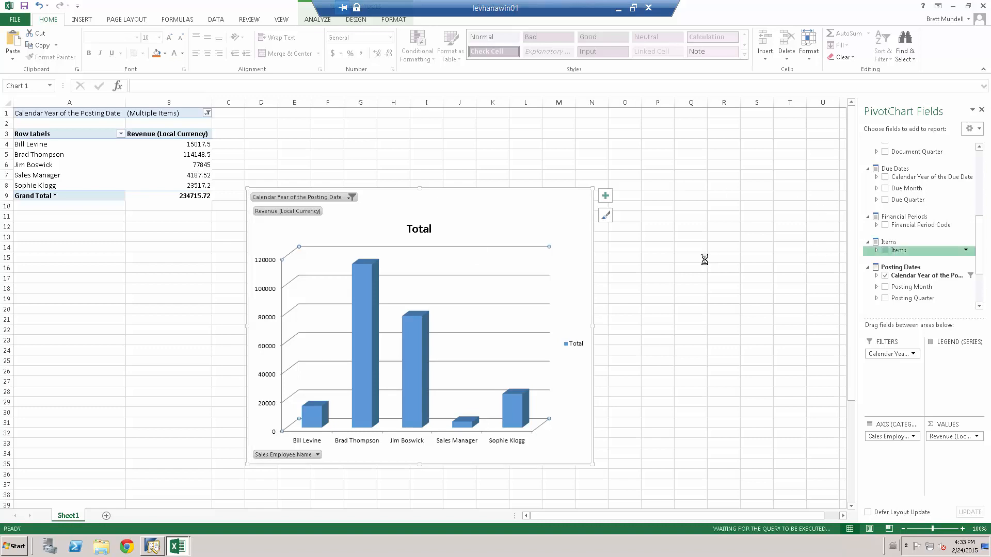
click(876, 251)
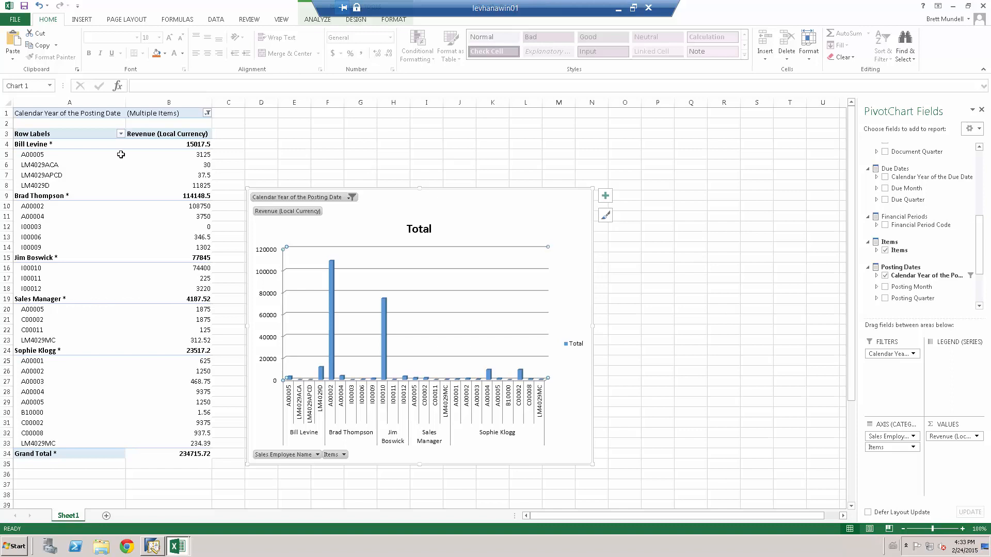
mouse_move(88, 247)
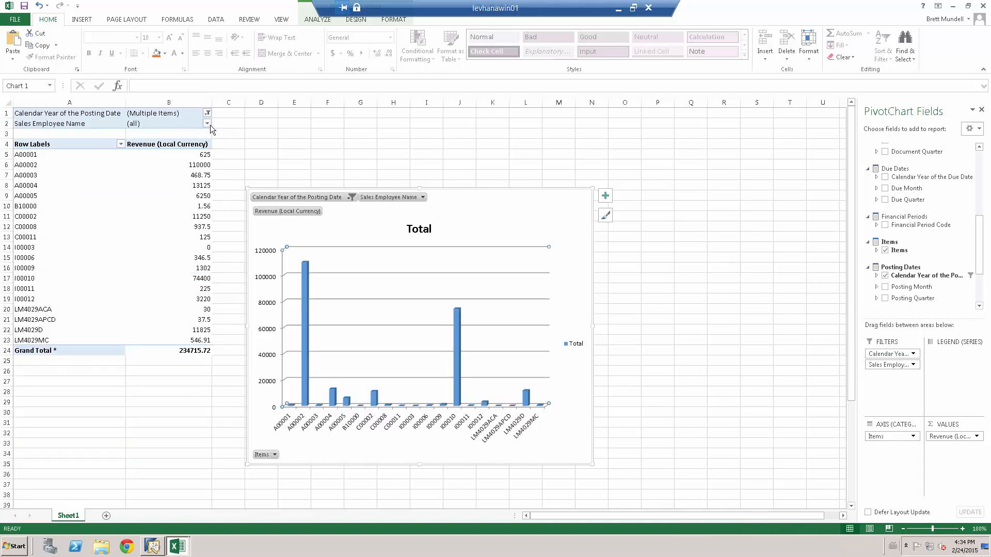
Step: Filter the sales employee to Sophie Klogg, leaving nine items totalling 23517.2
click(207, 123)
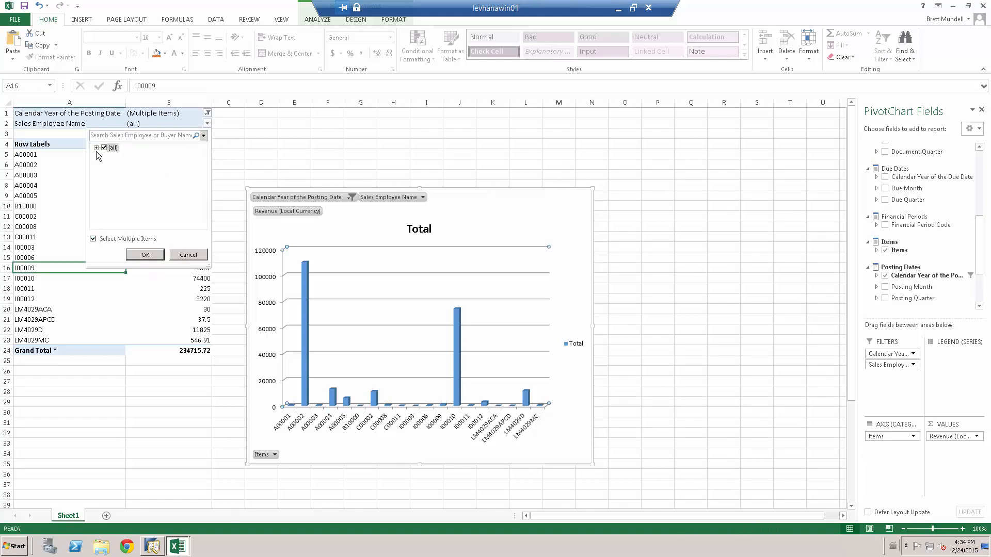
click(95, 147)
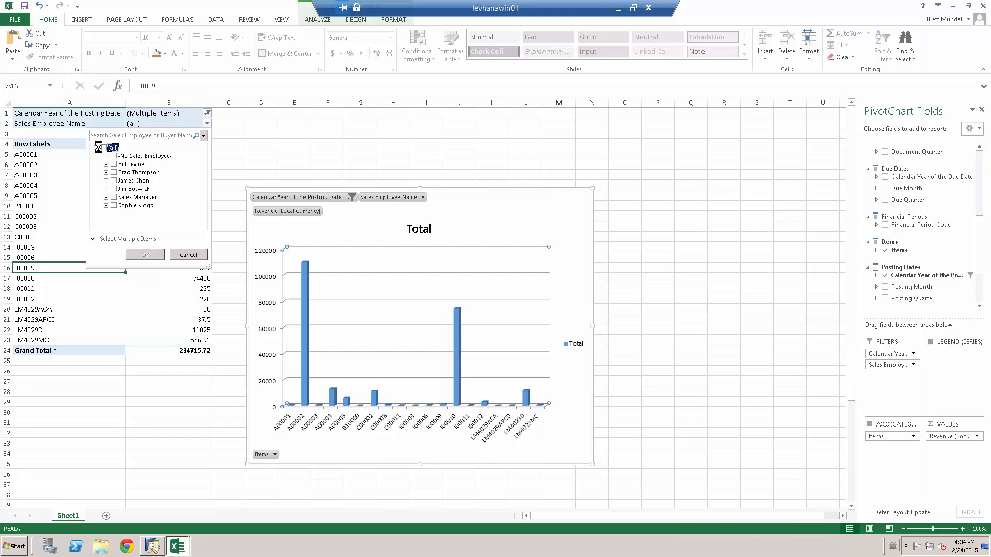
click(115, 206)
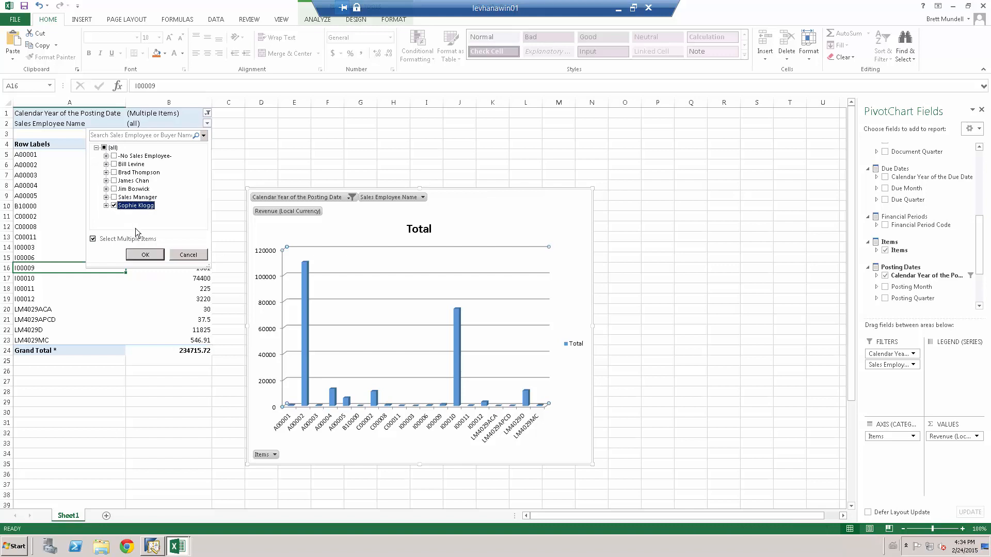
click(144, 254)
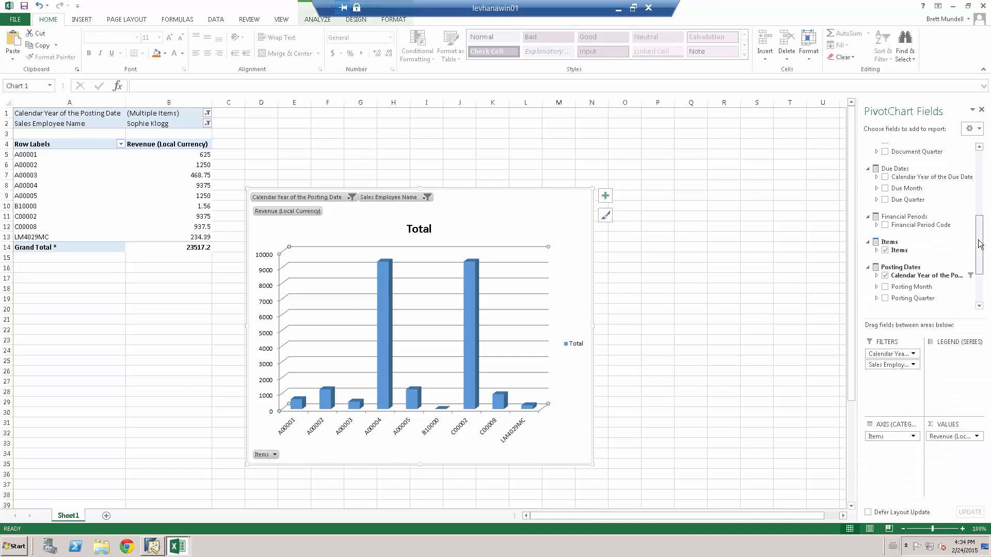
scroll(up, 3)
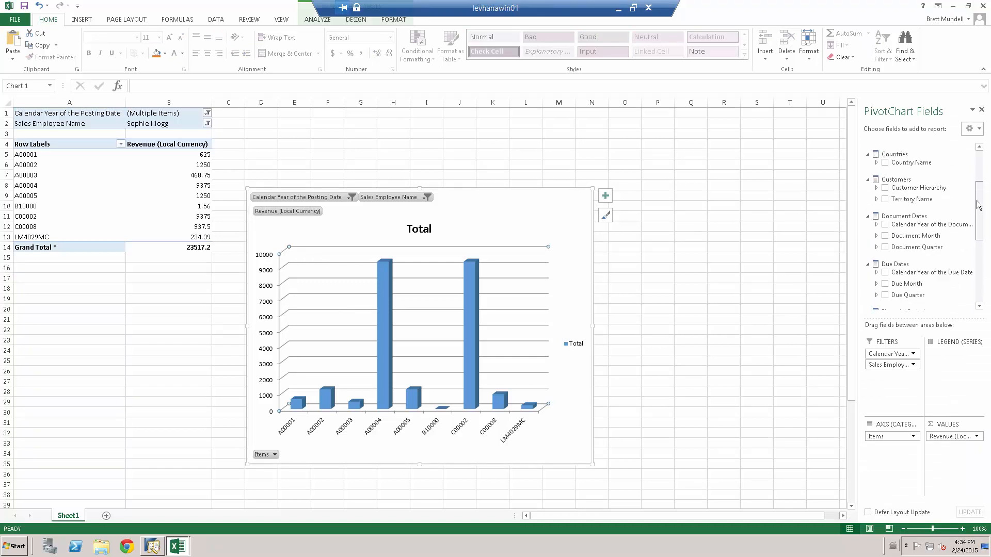
scroll(up, 3)
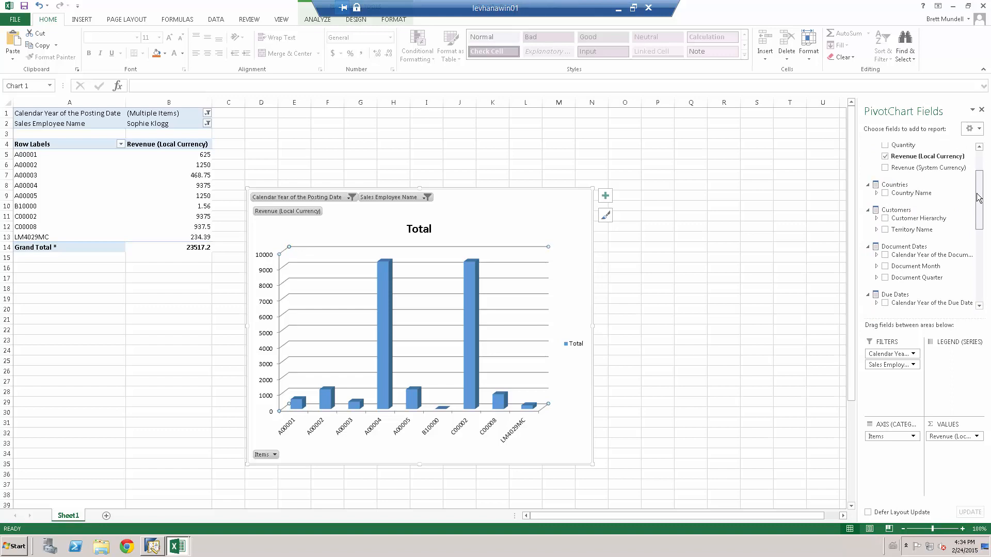
scroll(up, 3)
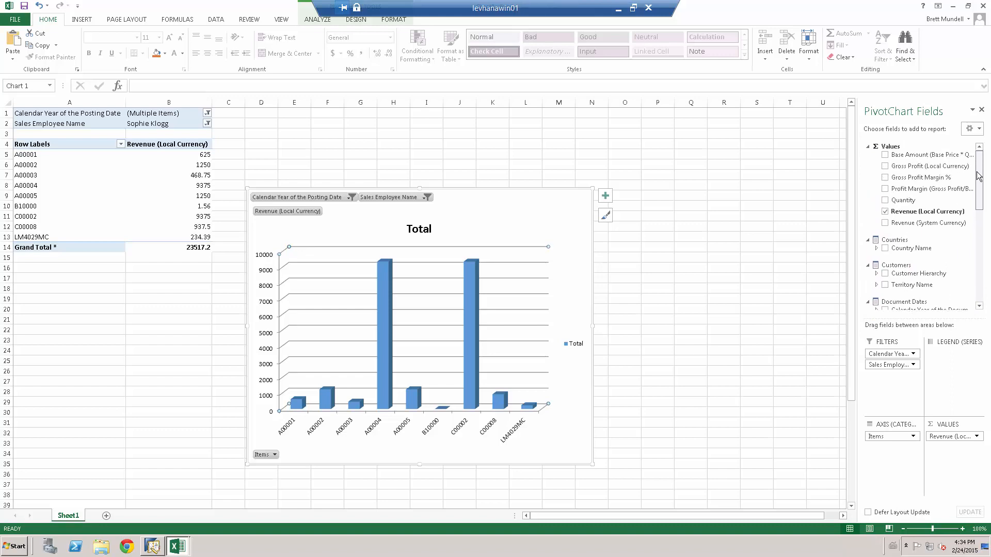
scroll(down, 3)
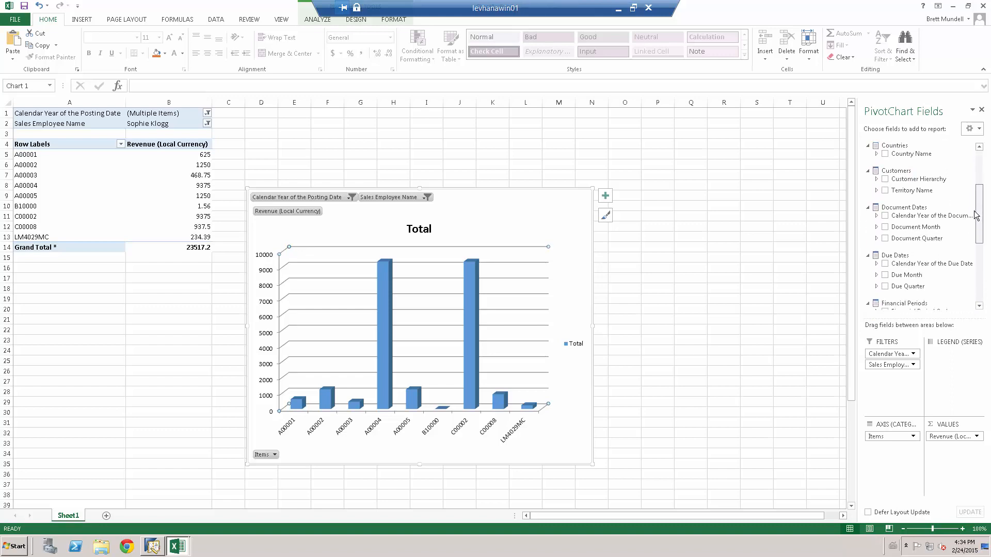